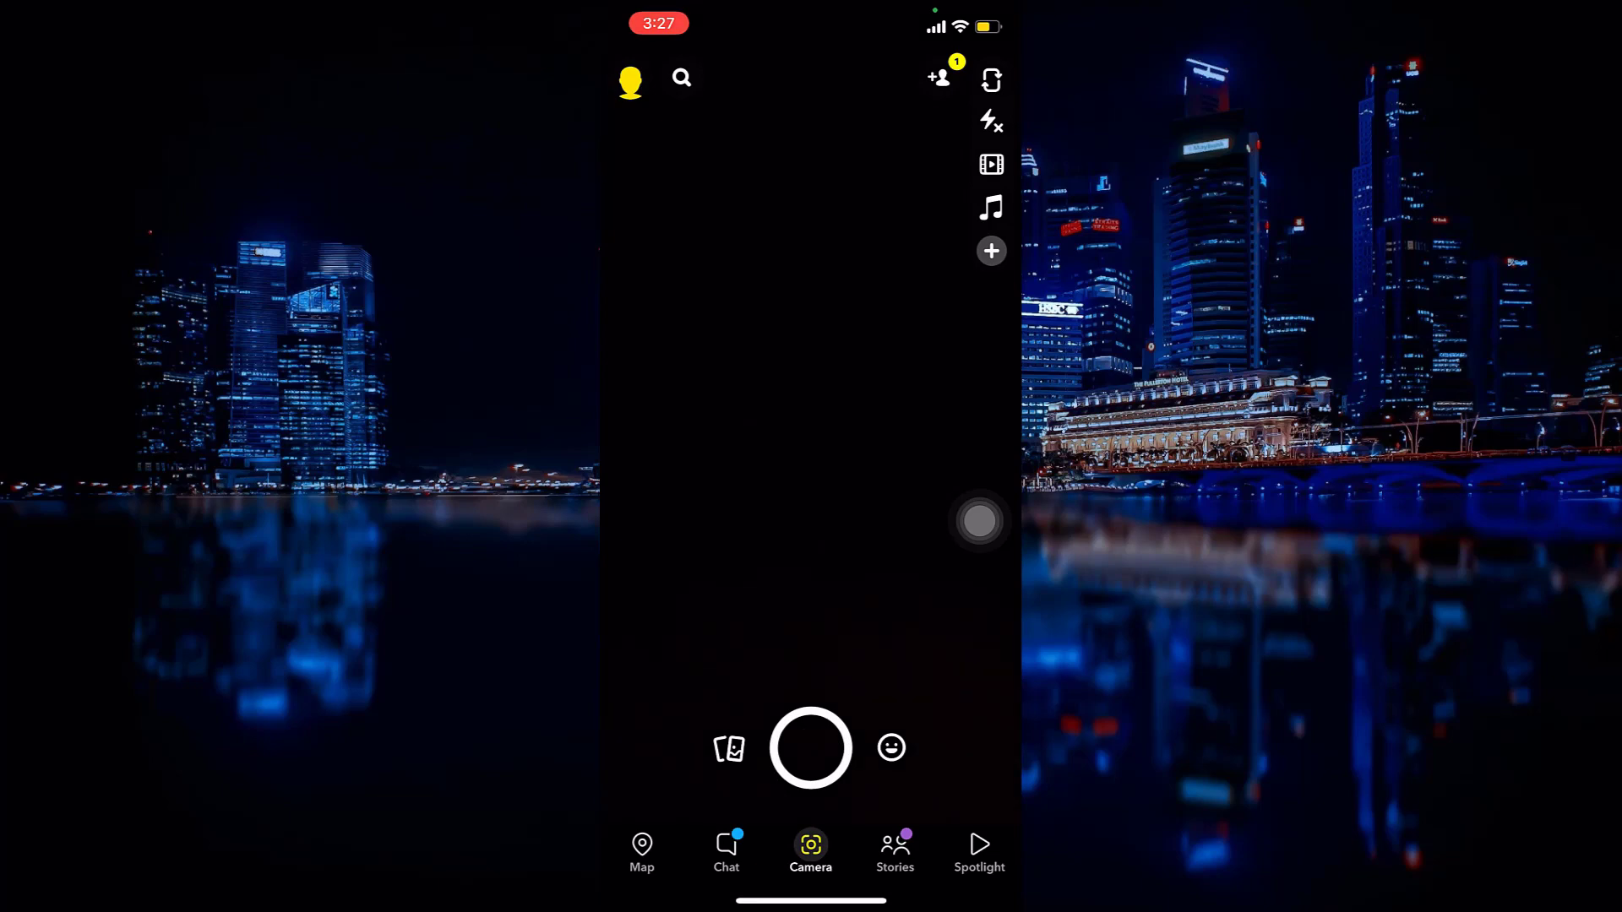
# Step: Go from the camera screen to the account's profile page via the Bitmoji icon
pyautogui.click(630, 79)
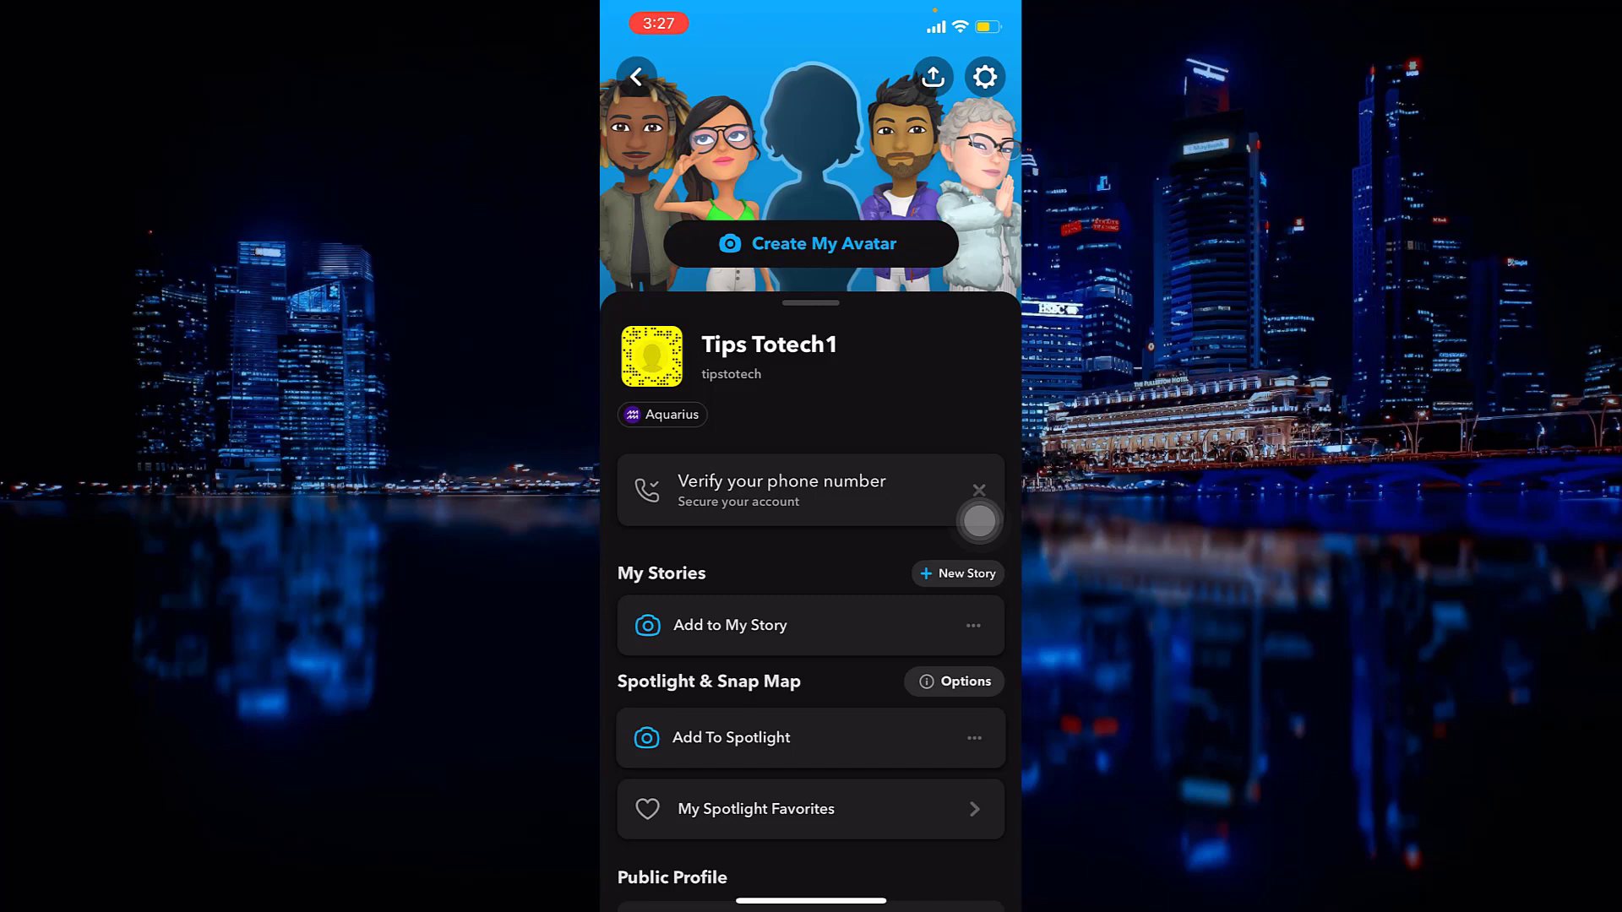
# Step: Open Settings from the profile page and scroll down the options list
pyautogui.click(982, 76)
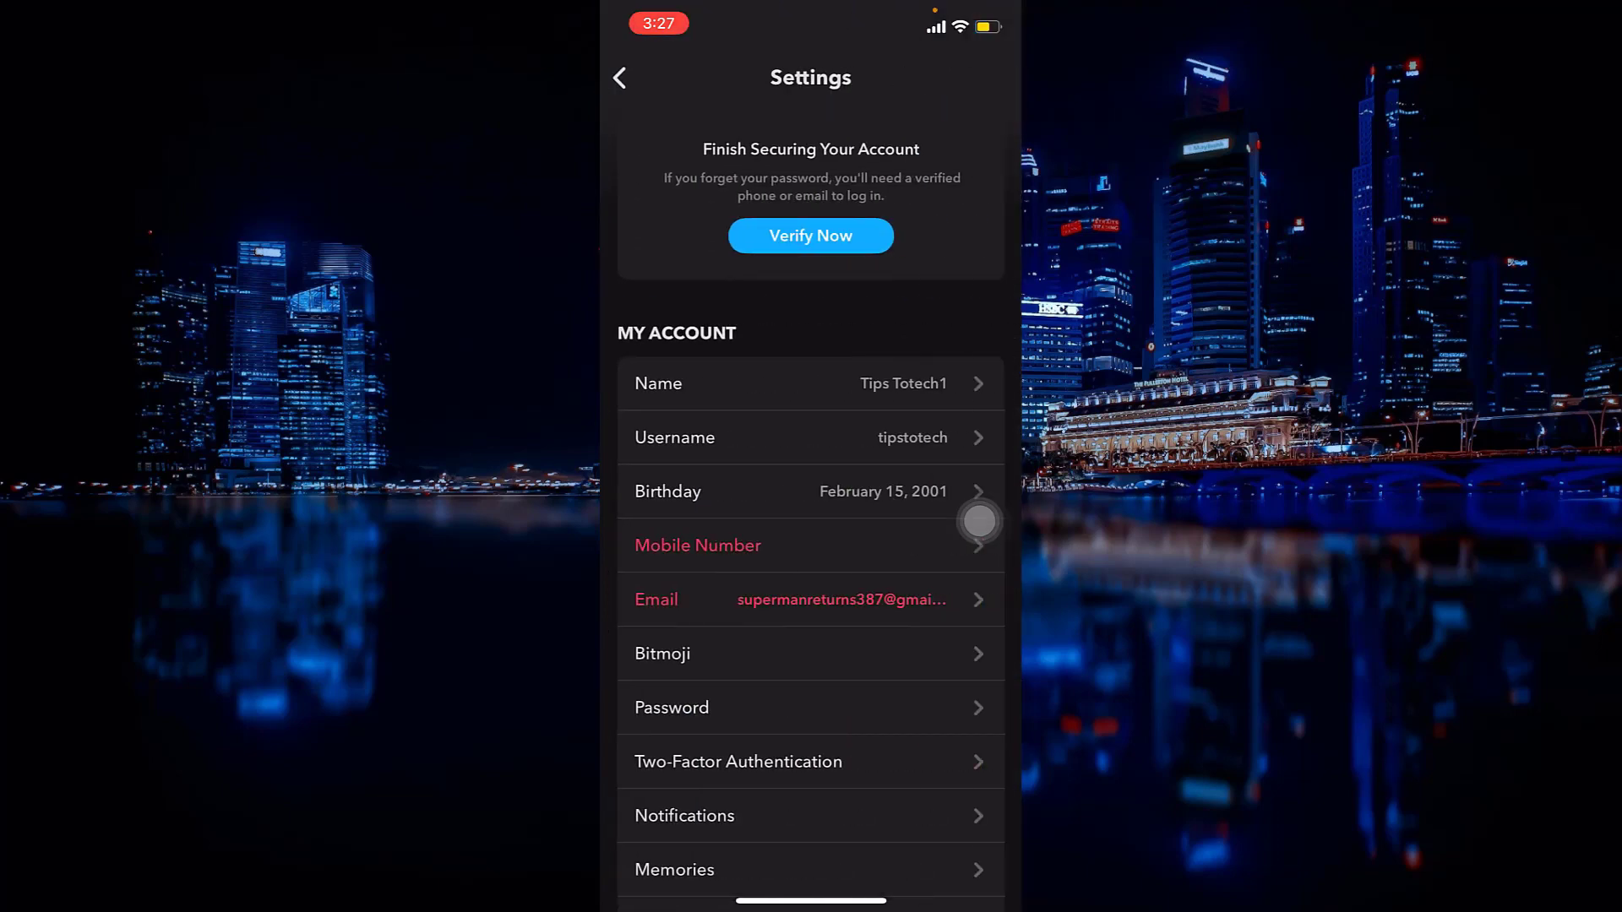
pyautogui.scroll(-3)
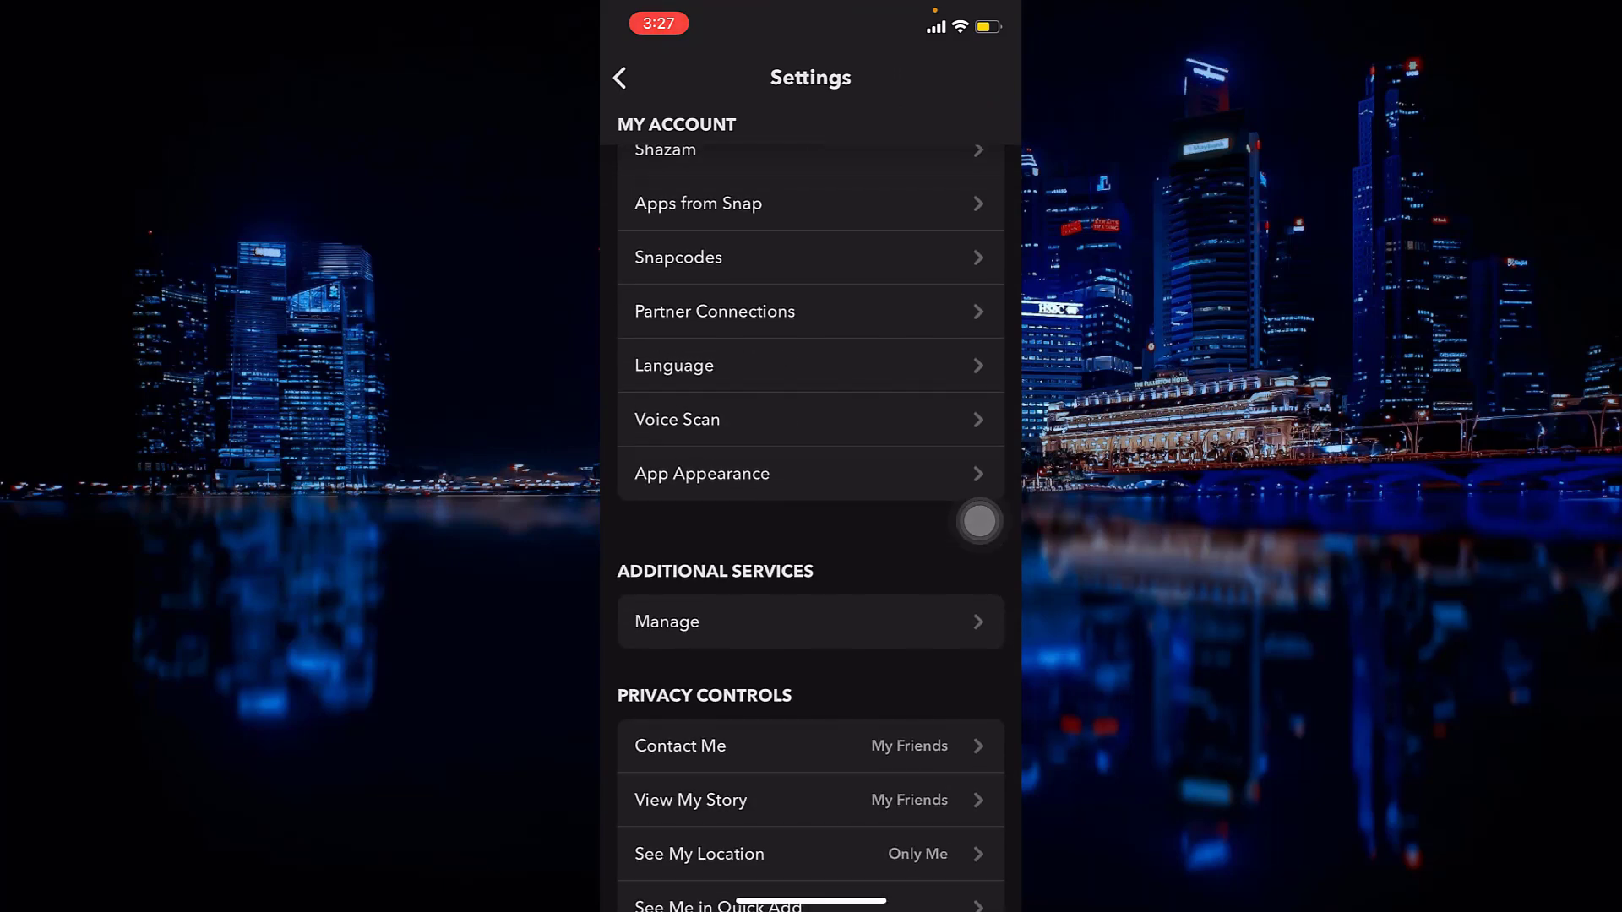
# Step: Change App Appearance from Always Dark to Always Light
pyautogui.click(702, 474)
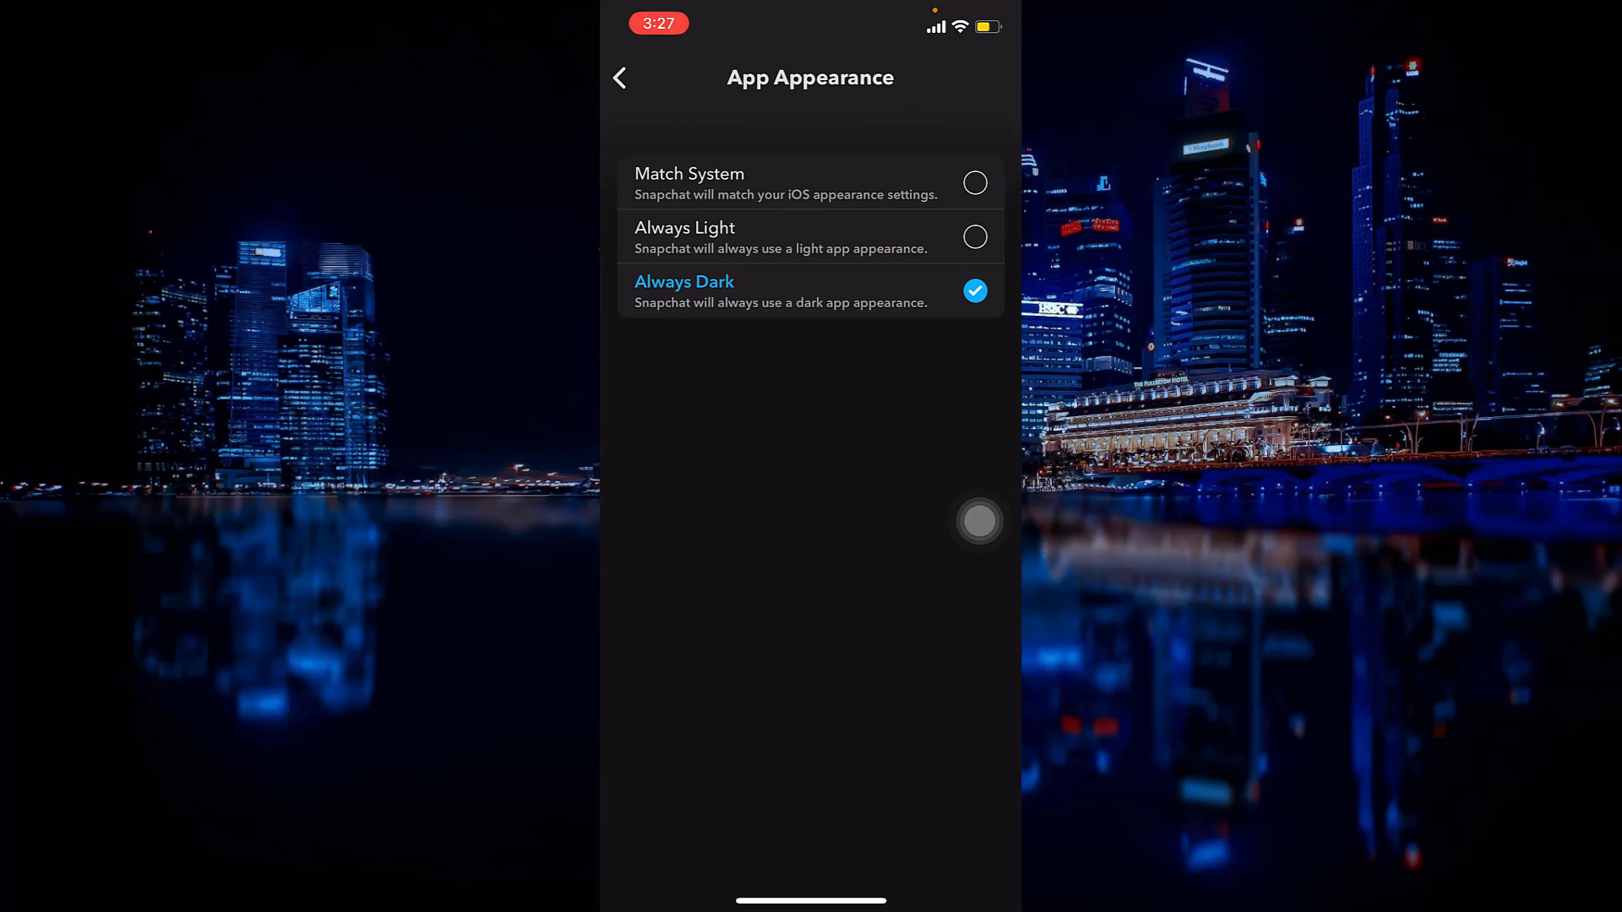
pyautogui.click(810, 237)
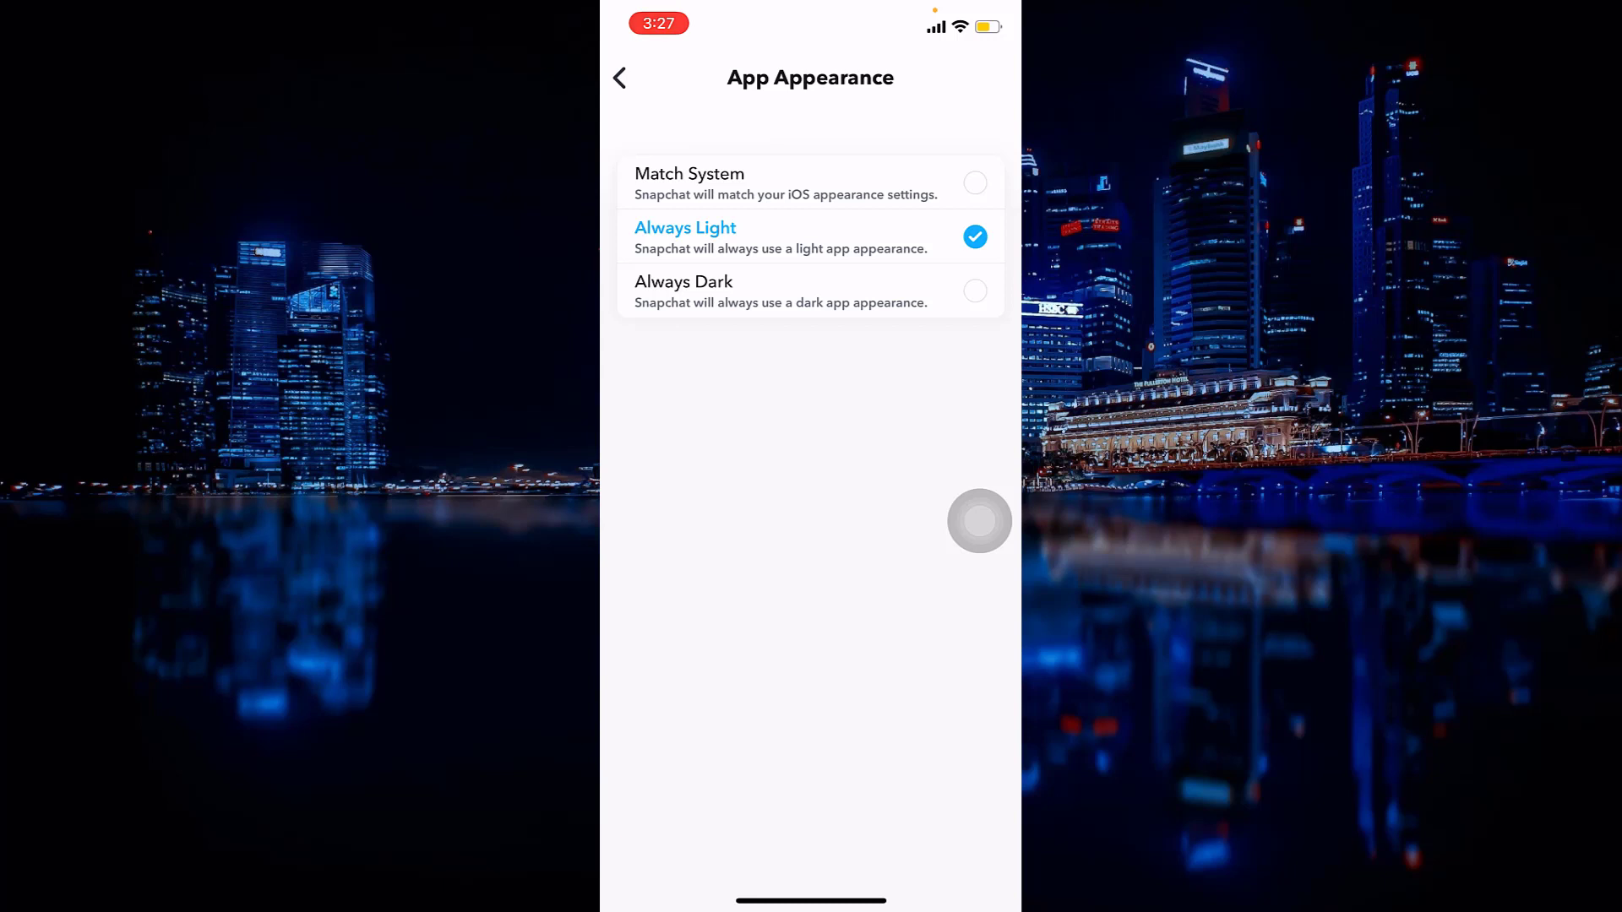
# Step: Go back from App Appearance to the Settings menu, now shown in light mode
pyautogui.click(623, 77)
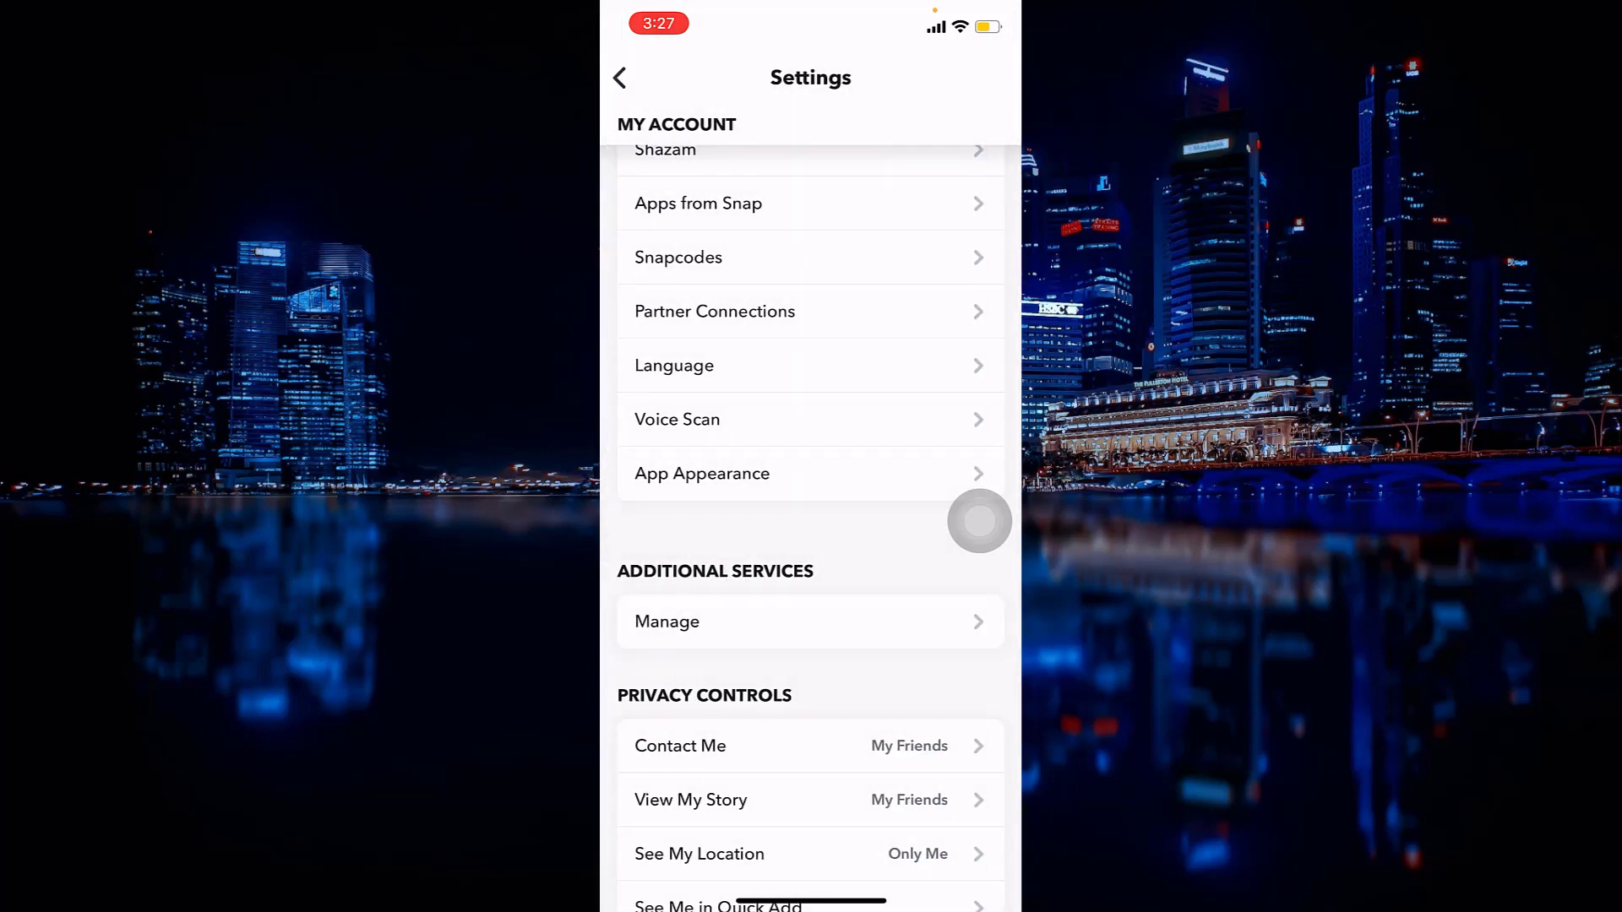